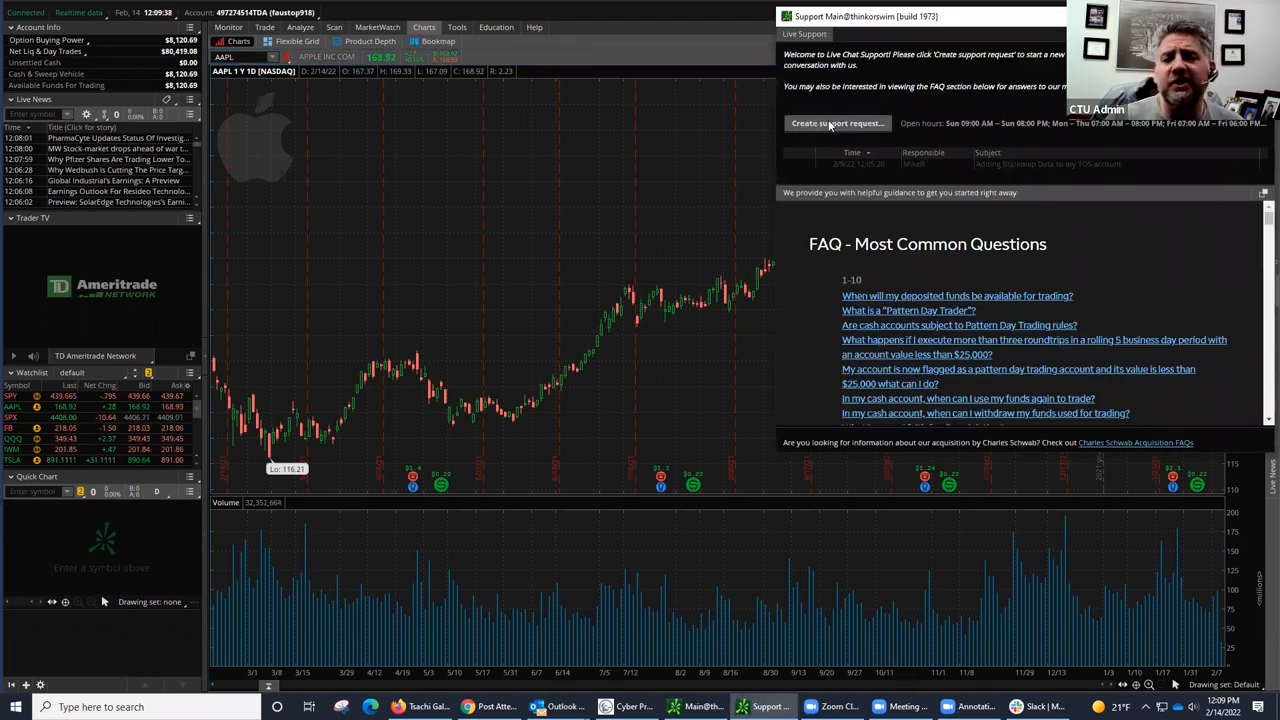
Start a new live support chat request from the Support window.
left_click(836, 124)
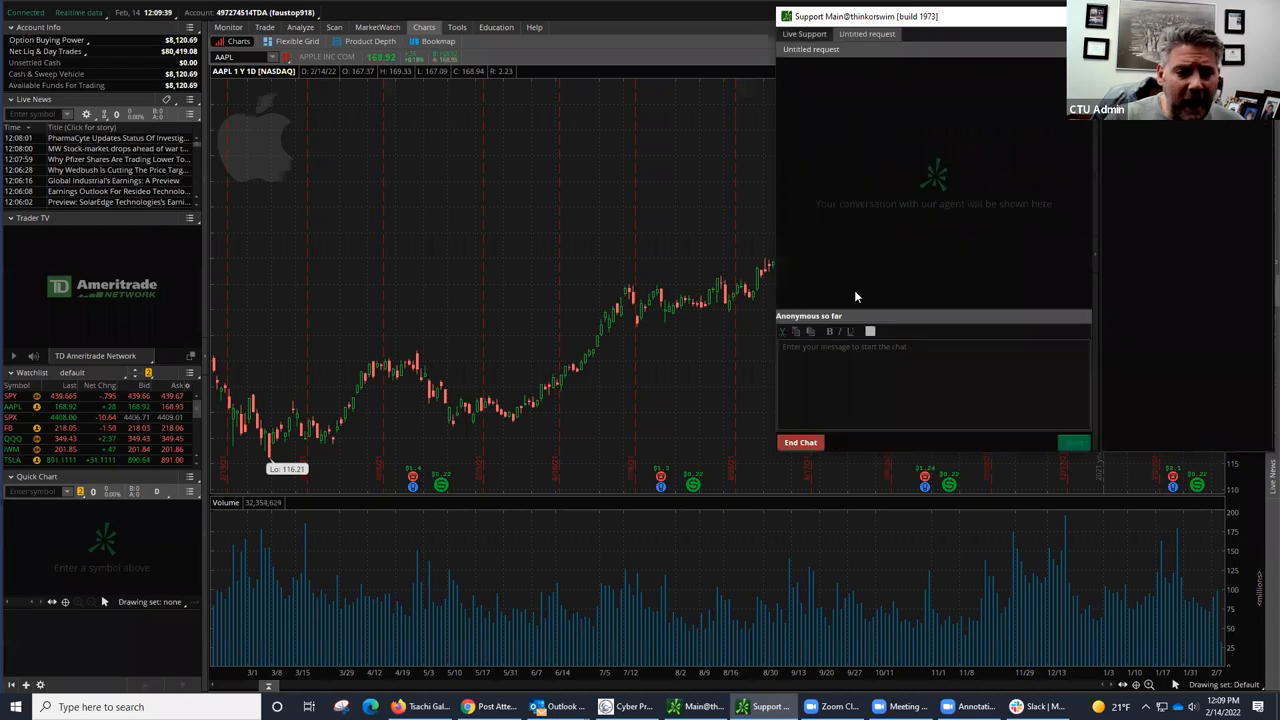
Interact with the support chat panel while it awaits an agent.
left_click(900, 360)
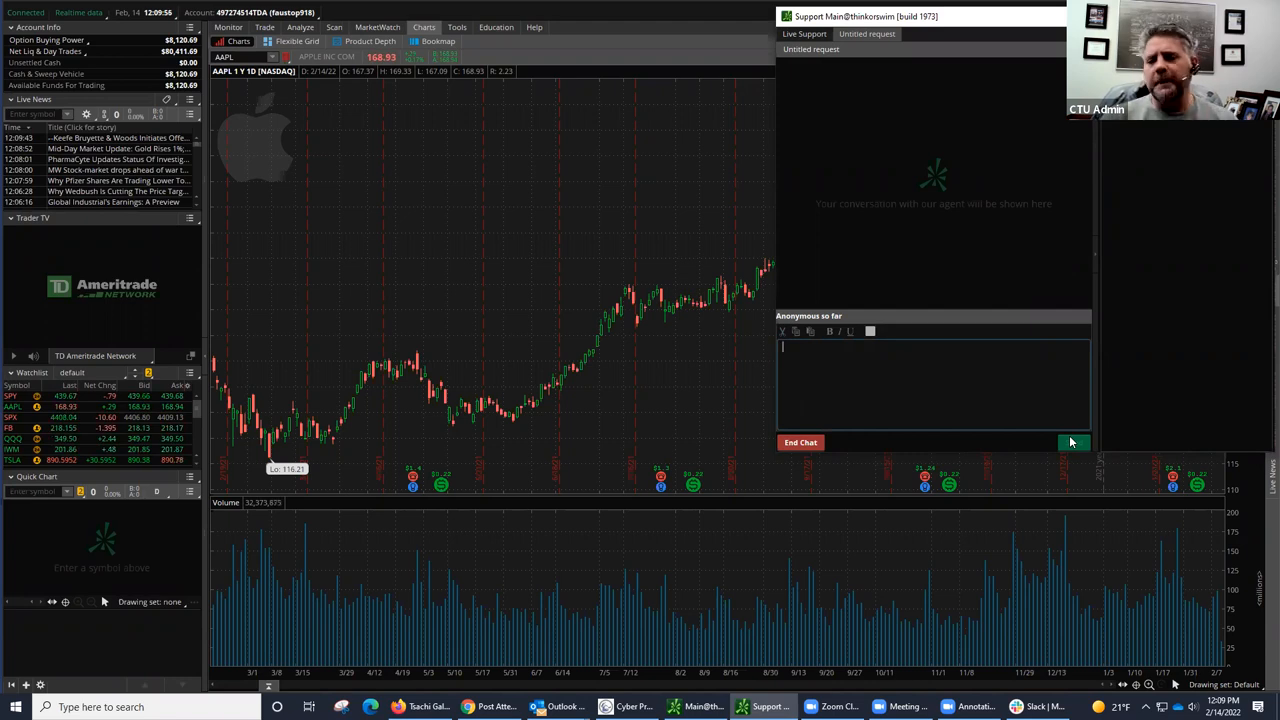
mouse_move(1072, 442)
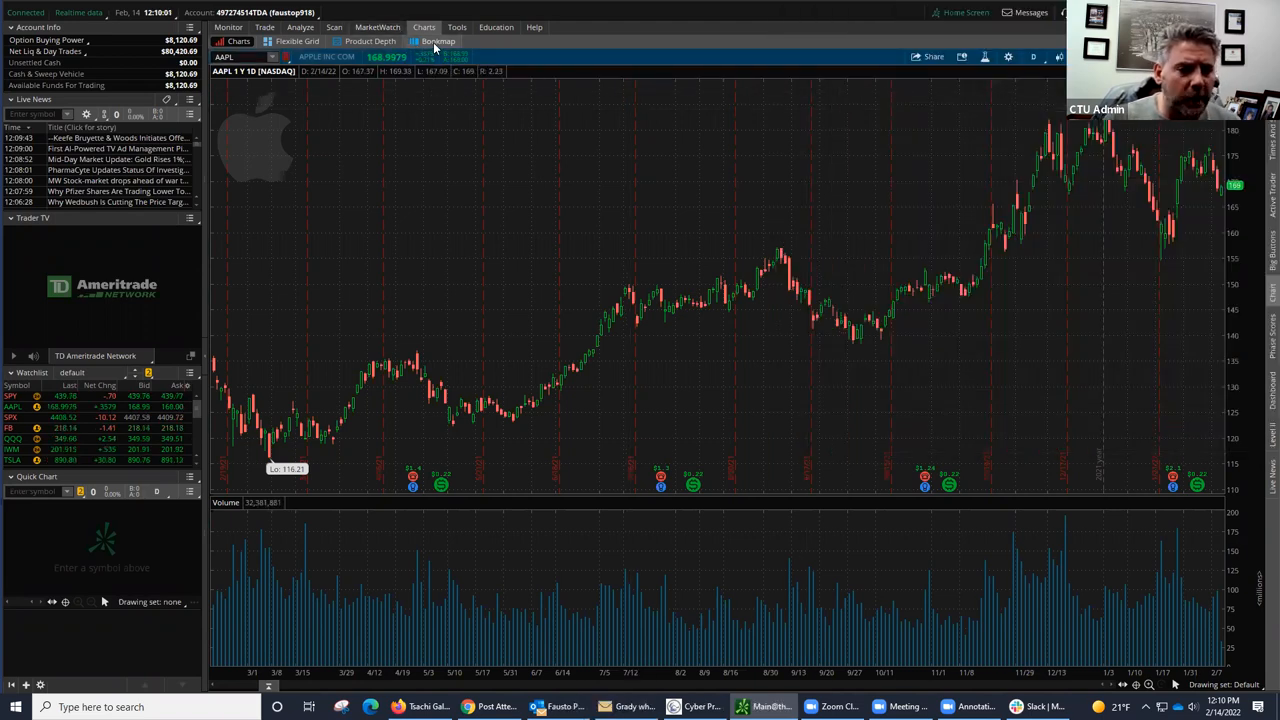
Switch to the Bookmap section showing free-trial offers for AAPL, MSFT and /ESM22.
left_click(440, 40)
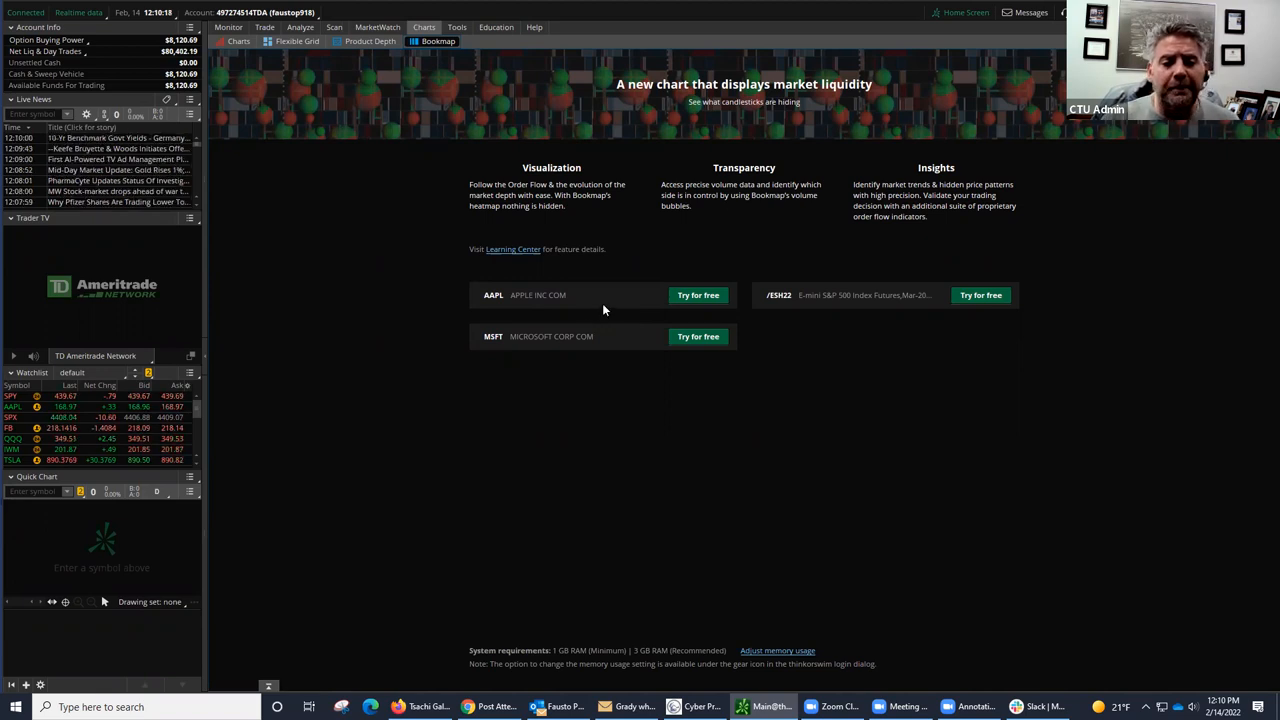
mouse_move(610, 352)
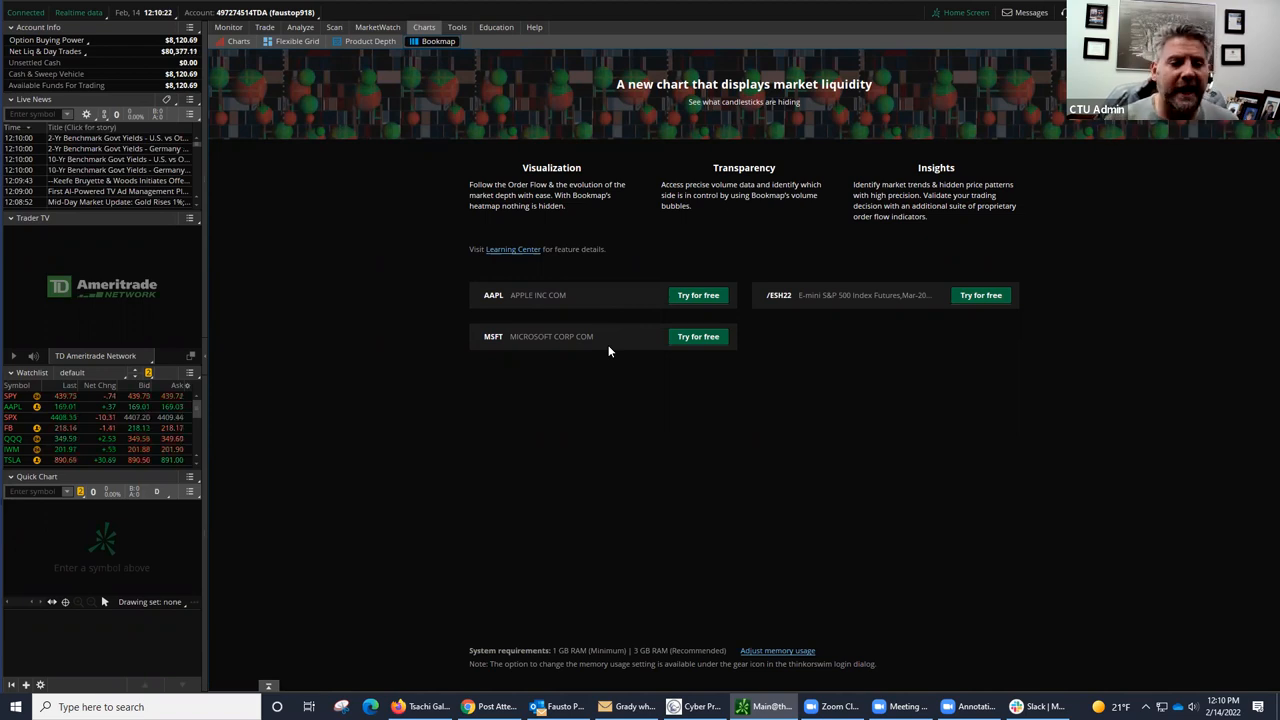
Launch the free AAPL Bookmap trial to show its liquidity heatmap.
left_click(698, 294)
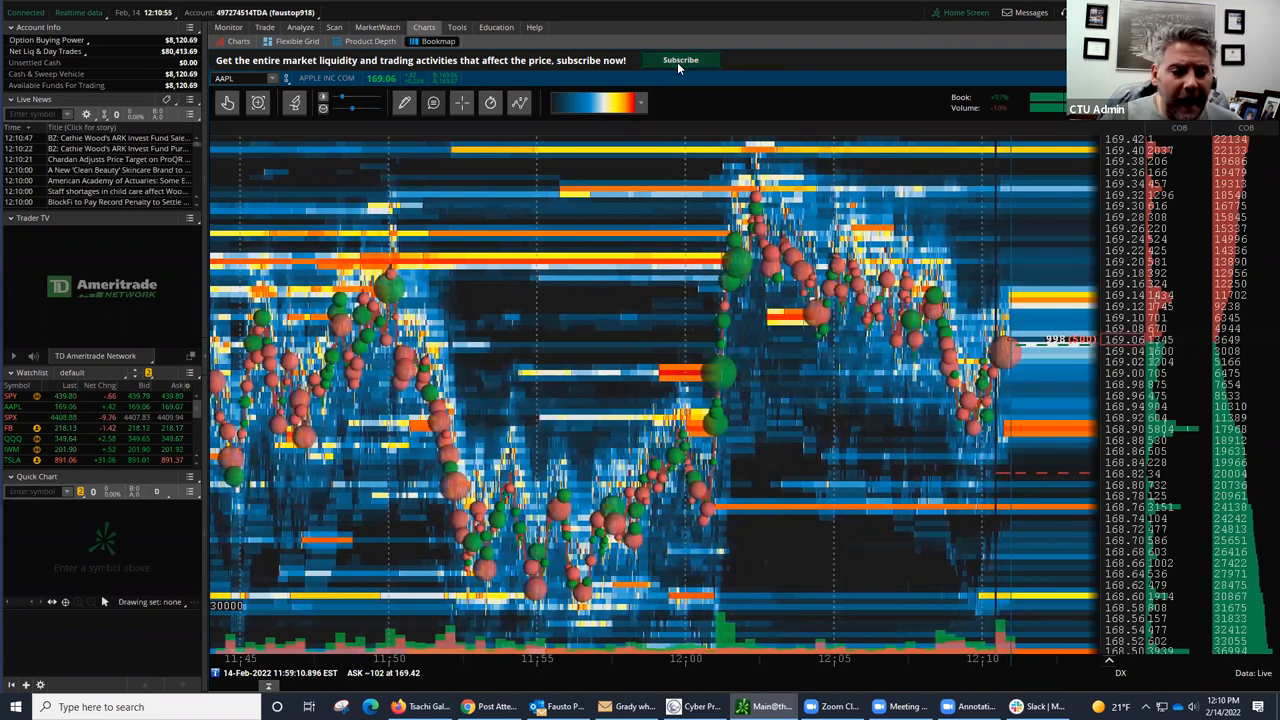
left_click(680, 60)
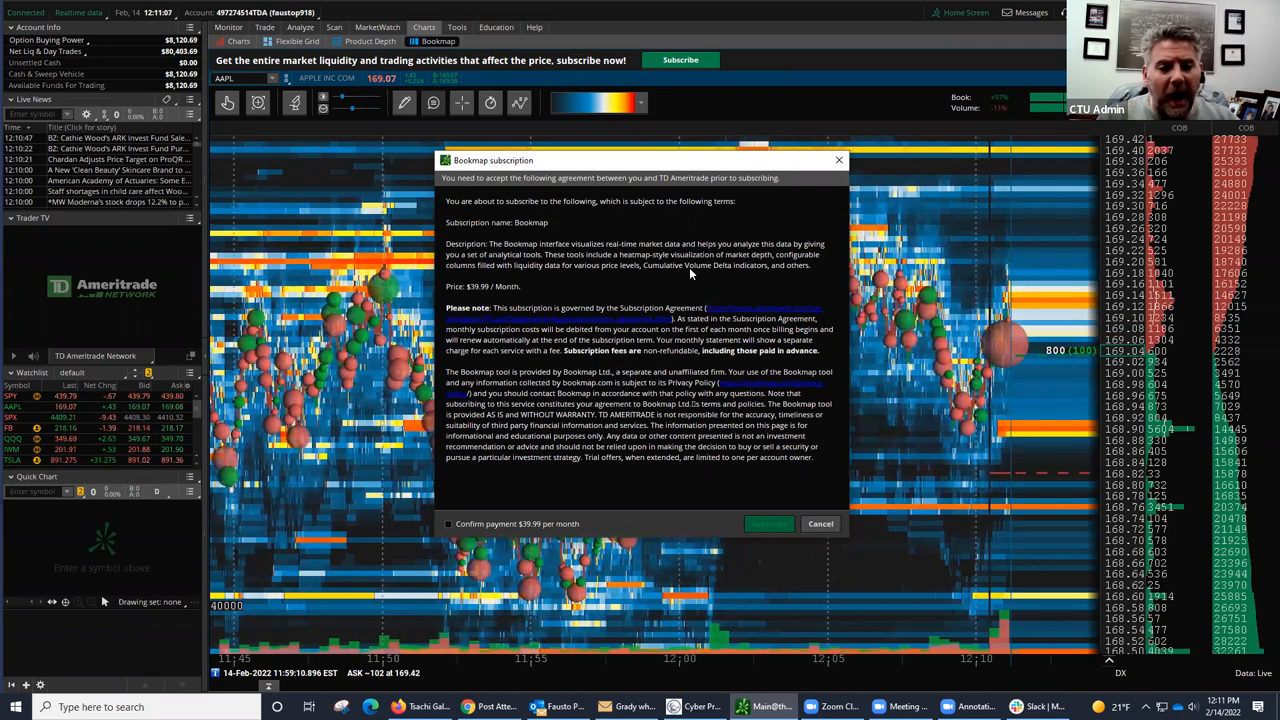
left_click(820, 524)
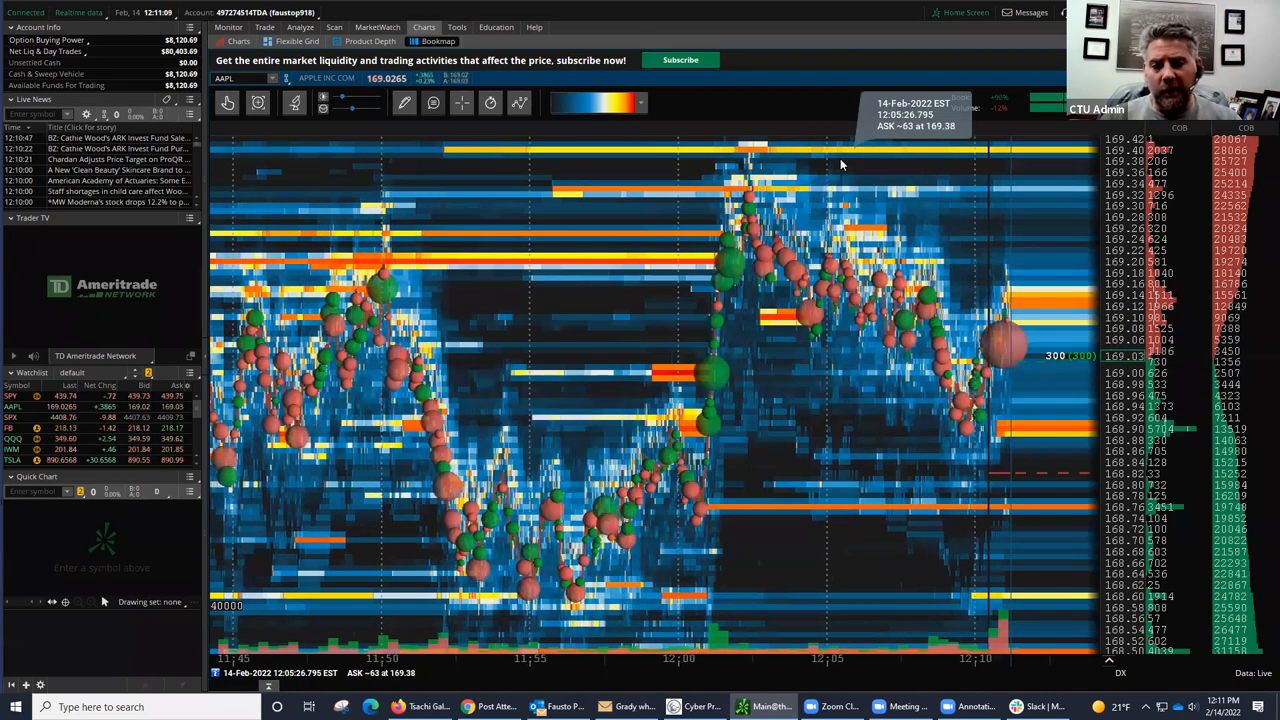